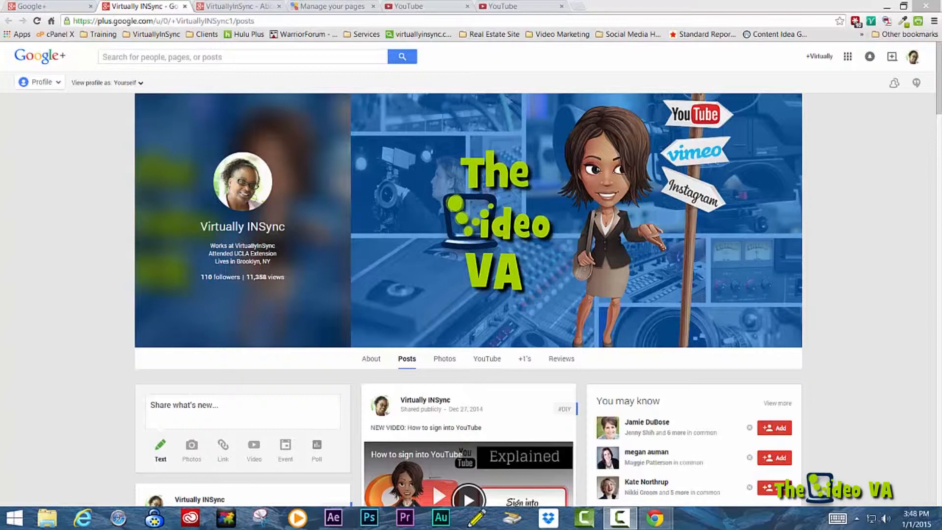
{"action": "mouse_move", "coordinate": [498, 152]}
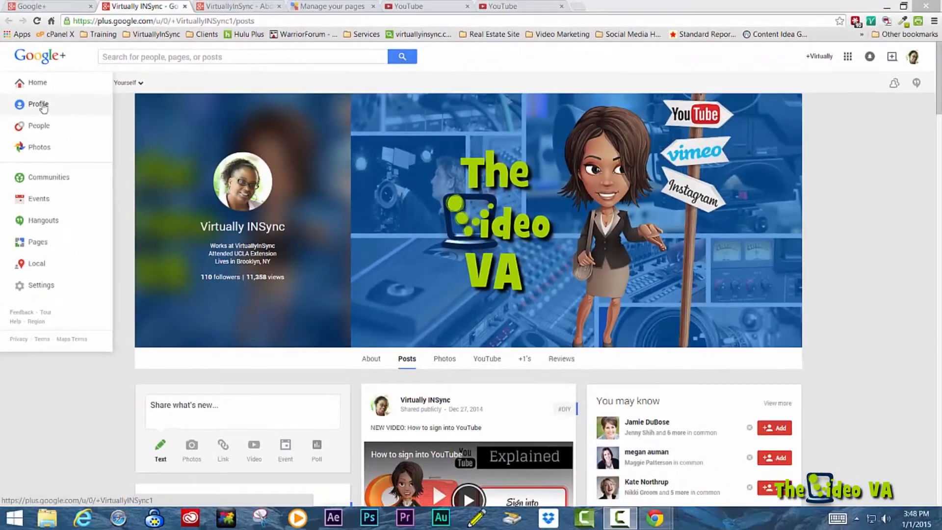
- Return to the personal profile, then show the VirtuallyInSync page's About section
{"action": "left_click", "coordinate": [38, 104]}
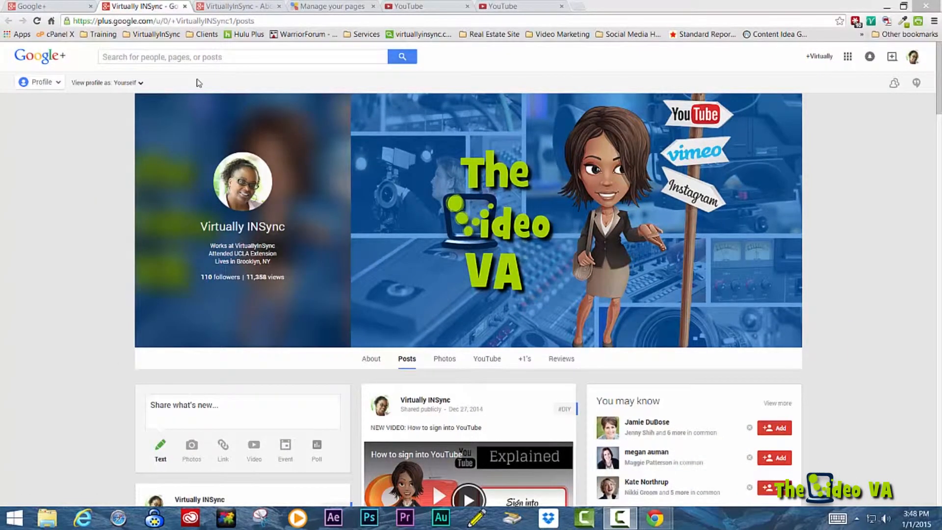
{"action": "mouse_move", "coordinate": [240, 6]}
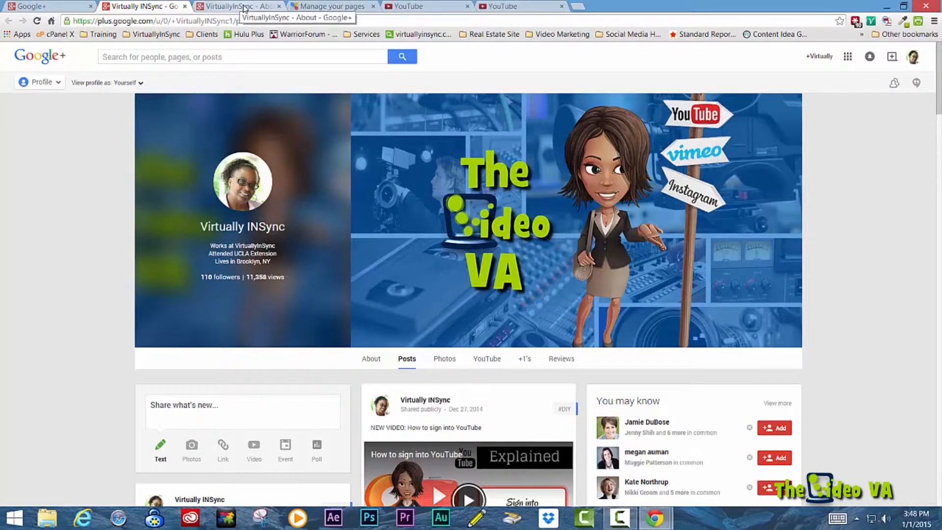
{"action": "left_click", "coordinate": [238, 6]}
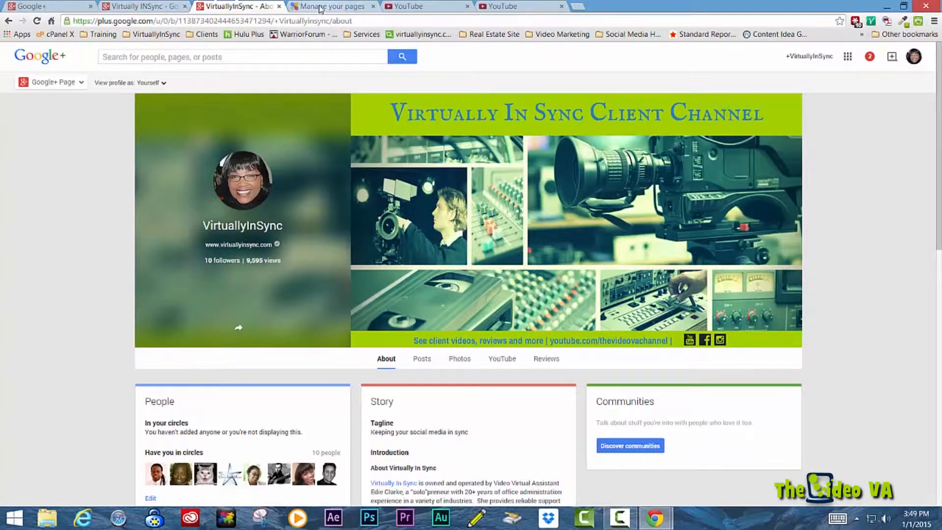
- Show the Your pages dashboard listing six managed pages with followers and last posts
{"action": "left_click", "coordinate": [329, 6]}
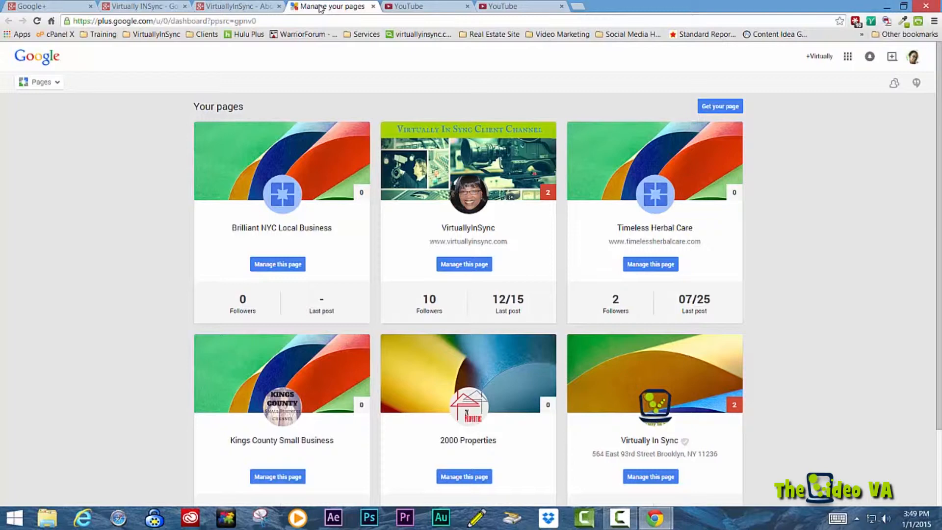
{"action": "mouse_move", "coordinate": [265, 192]}
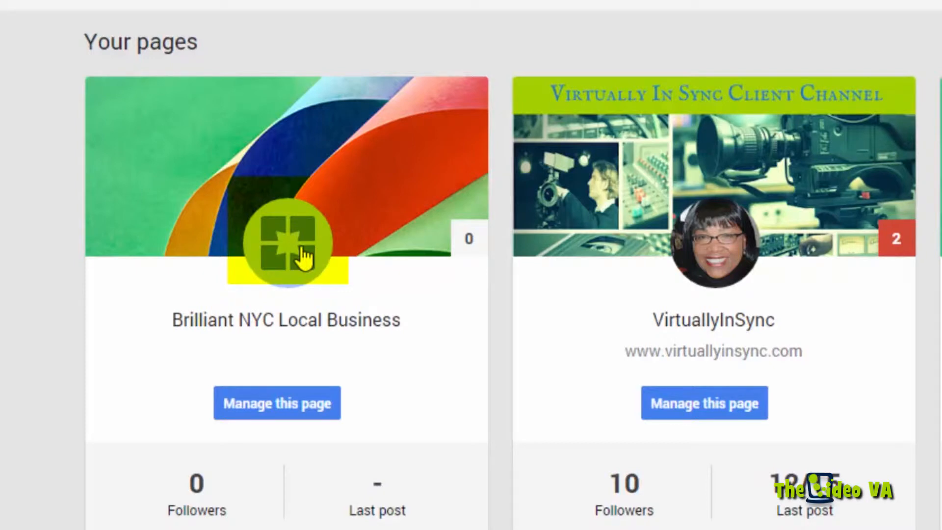
{"action": "mouse_move", "coordinate": [738, 278]}
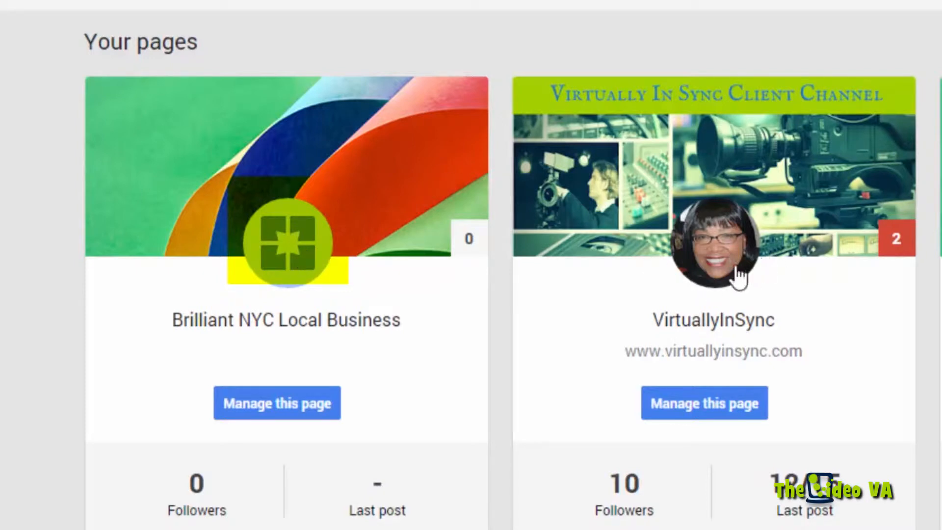
{"action": "mouse_move", "coordinate": [306, 279]}
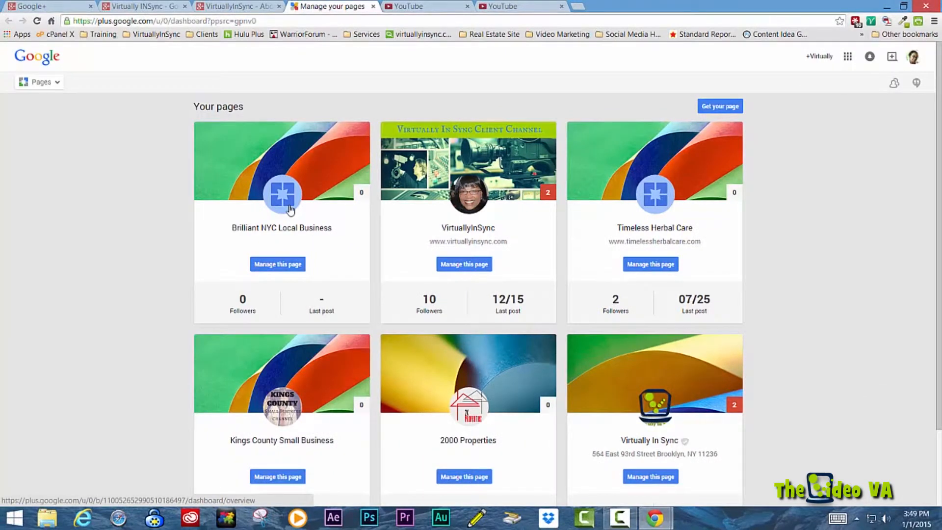
- Show the YouTube Overview with account name, password, mobile upload and additional features
{"action": "left_click", "coordinate": [409, 6]}
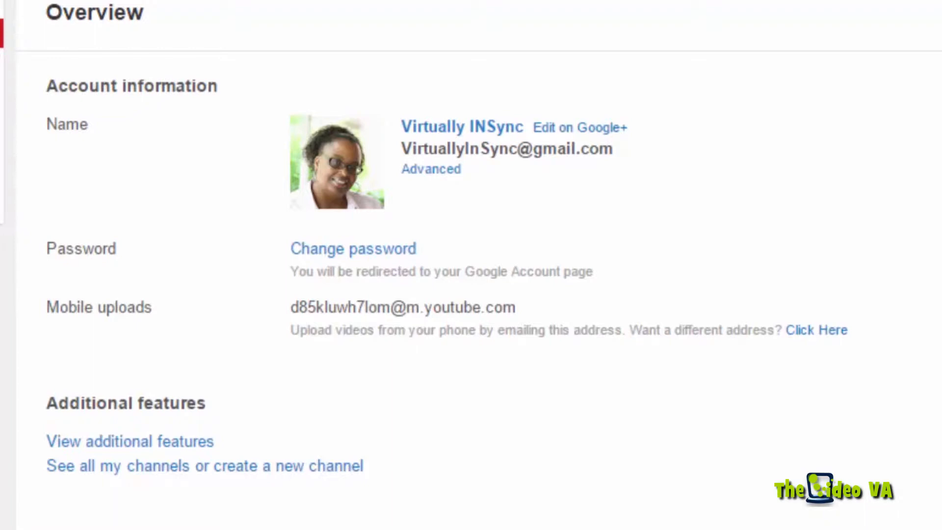
{"action": "mouse_move", "coordinate": [718, 17]}
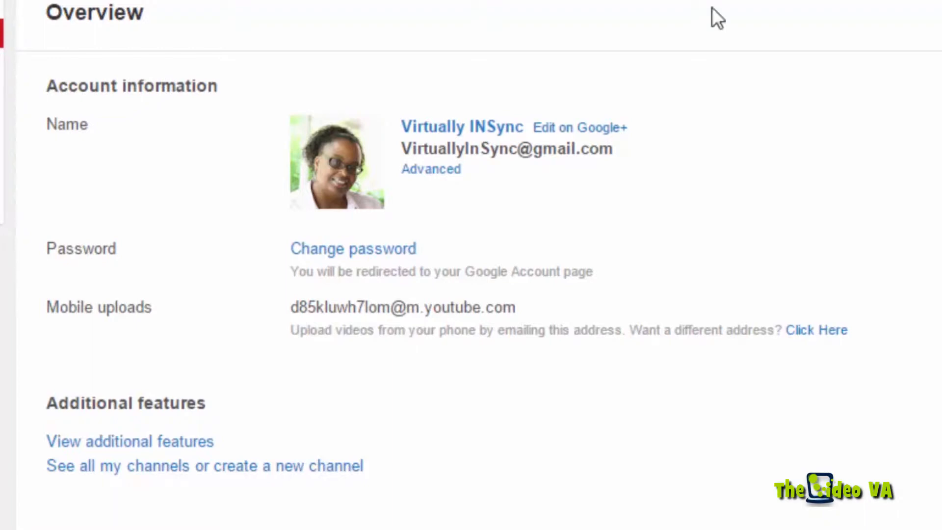
{"action": "mouse_move", "coordinate": [579, 128]}
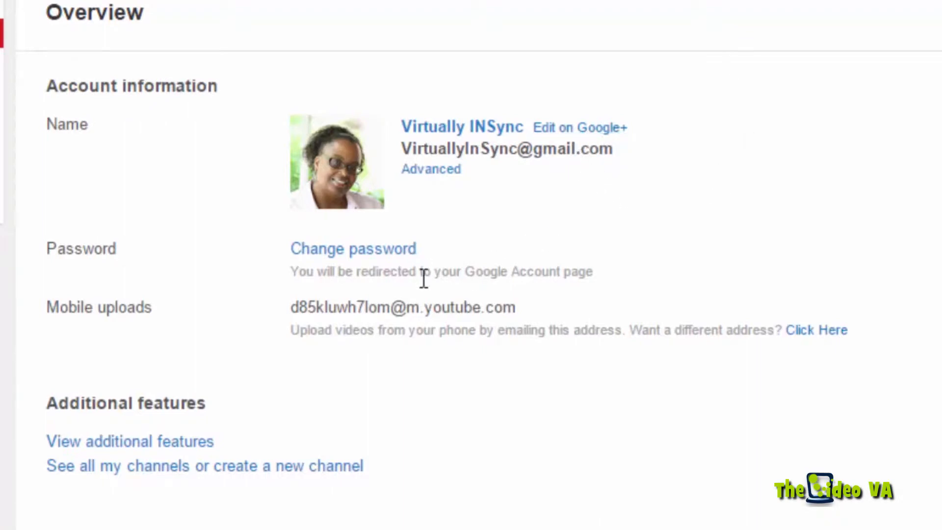
{"action": "mouse_move", "coordinate": [507, 325]}
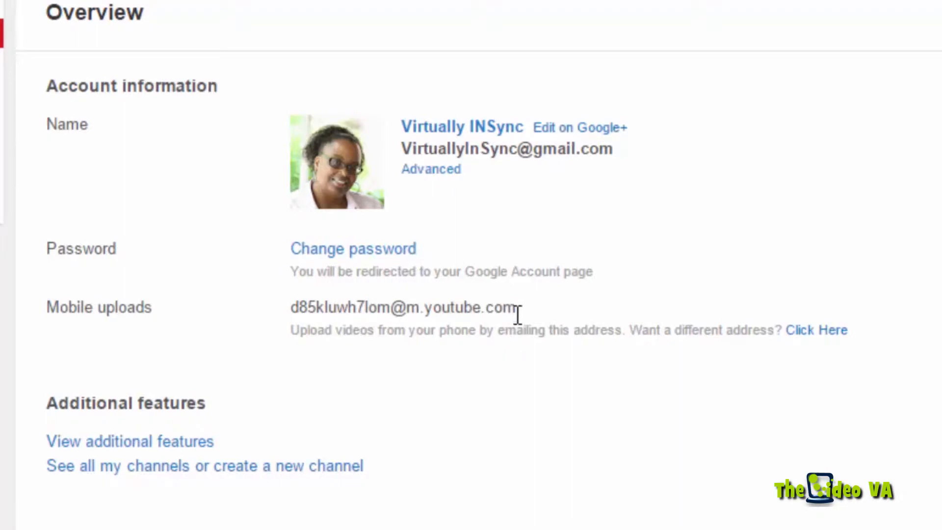
{"action": "mouse_move", "coordinate": [866, 302]}
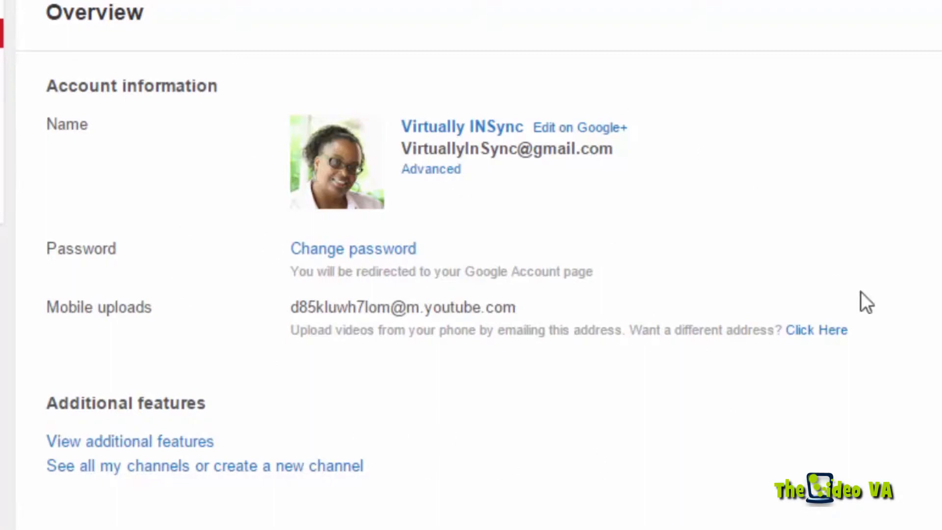
{"action": "mouse_move", "coordinate": [838, 432]}
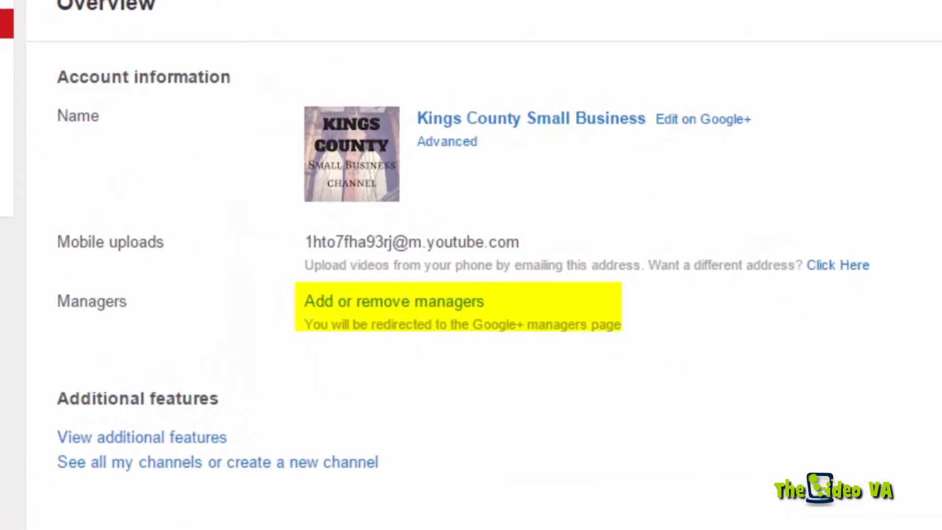
{"action": "mouse_move", "coordinate": [468, 316]}
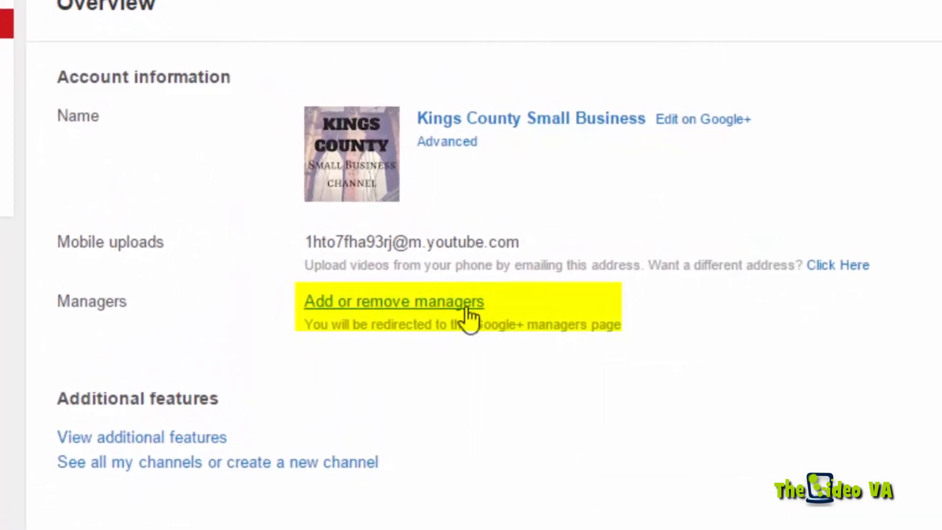